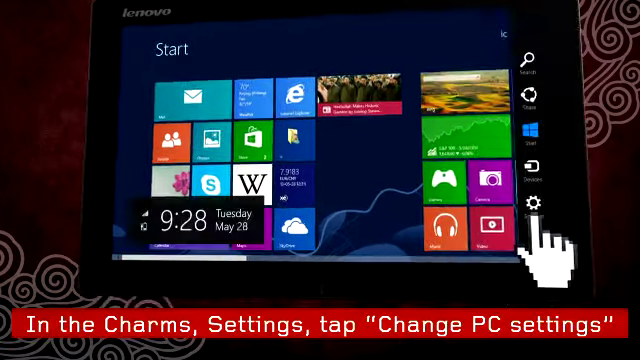
- Open PC settings on the Users page showing the account's sign-in options
left_click(537, 208)
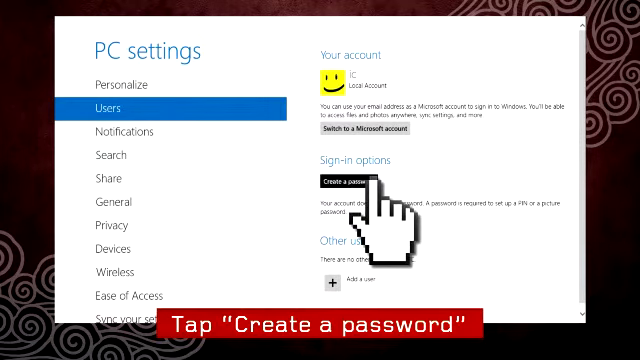
- Create a password for the local account with the hint "my cat's name"
left_click(350, 182)
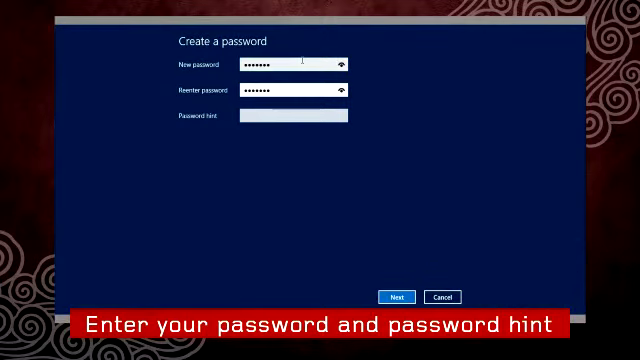
type("my cat's name")
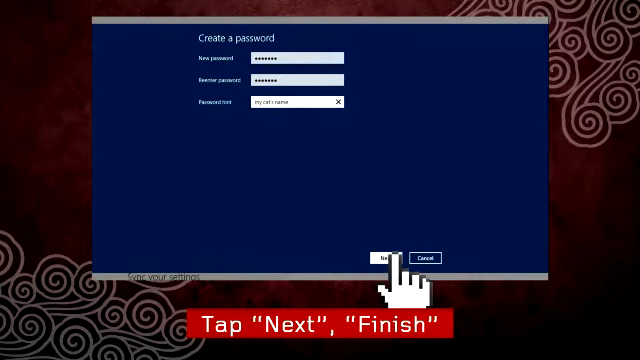
left_click(384, 256)
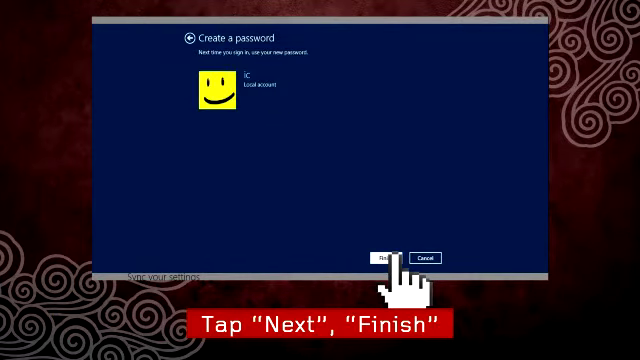
left_click(382, 256)
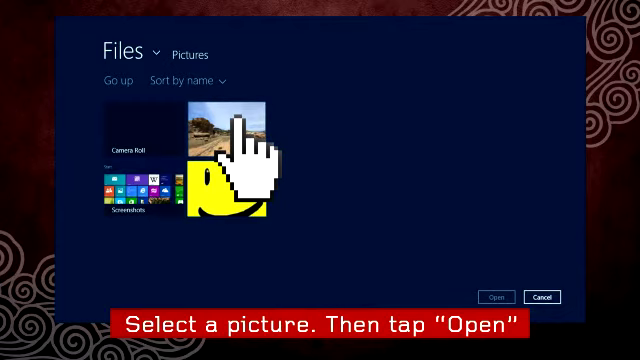
- Select and open the rocky landscape photo from Pictures
left_click(230, 135)
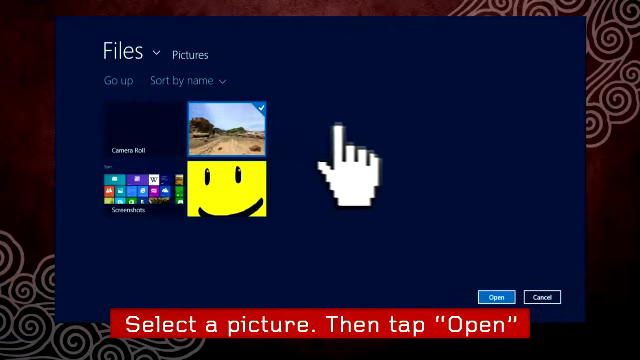
left_click(494, 297)
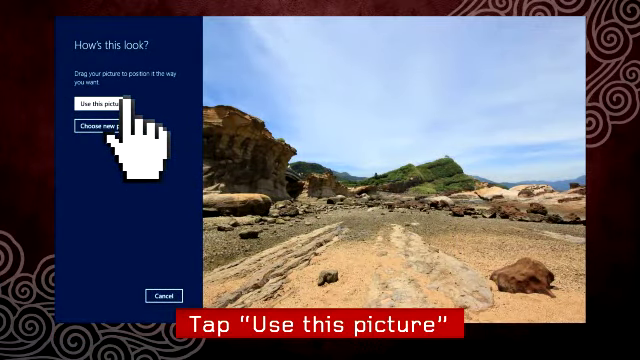
- Use the rocky landscape photo as the picture password image
left_click(100, 100)
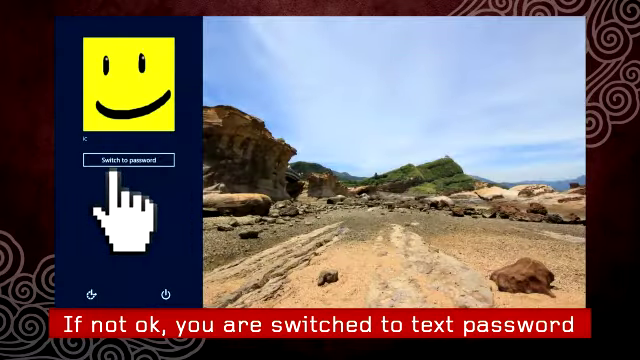
- Switch from picture password to text password on the lock screen
left_click(133, 161)
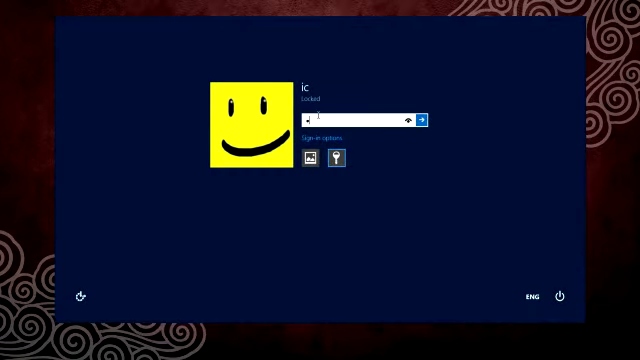
- Type the account password into the lock screen password box
type("•••")
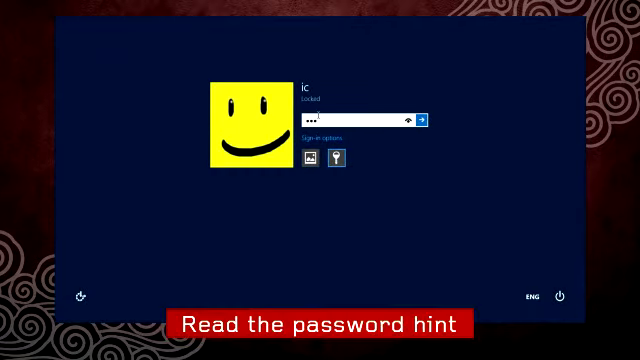